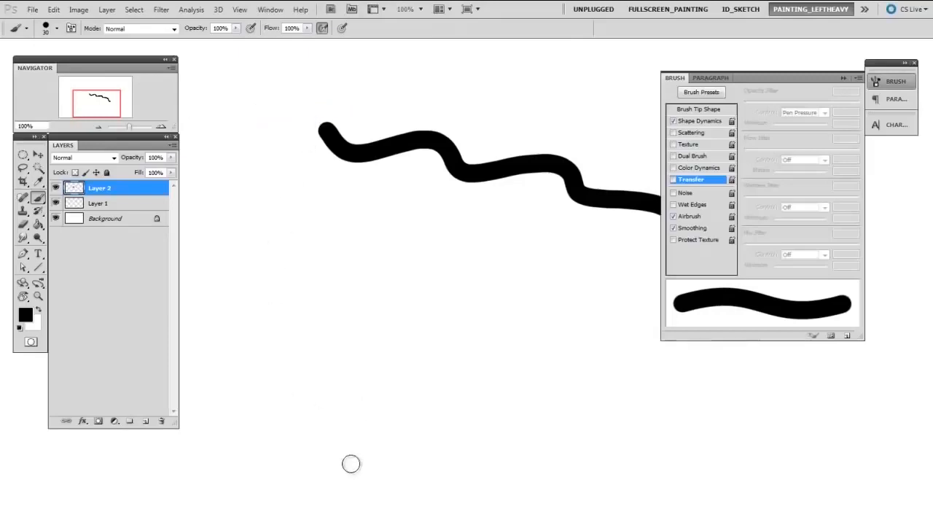
mouse_move(388, 382)
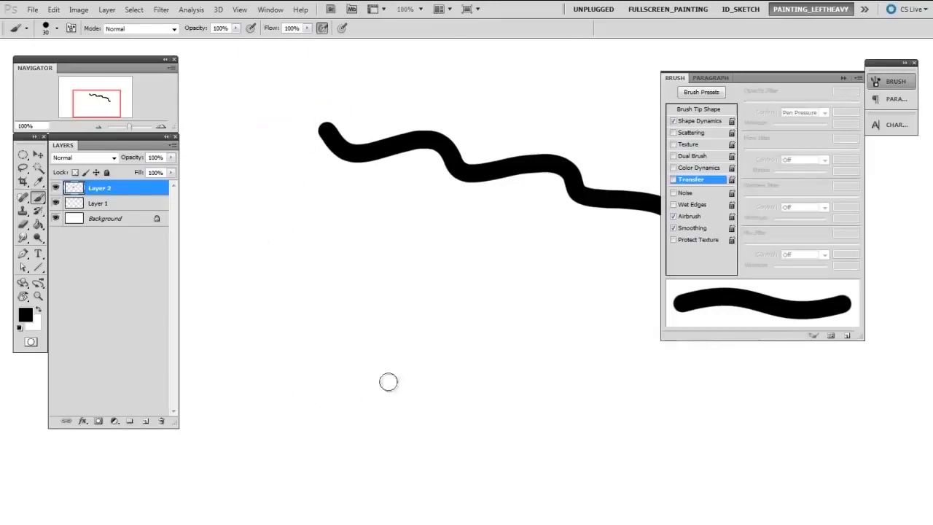
Step: Enable brush Transfer and paint a wavy stroke fading from light gray to black
left_click(698, 180)
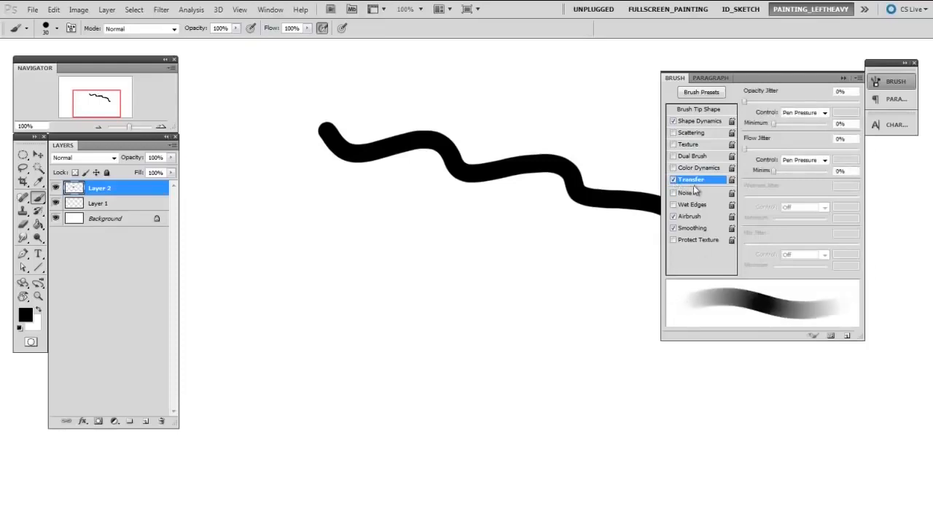
left_click_drag(236, 230, 357, 255)
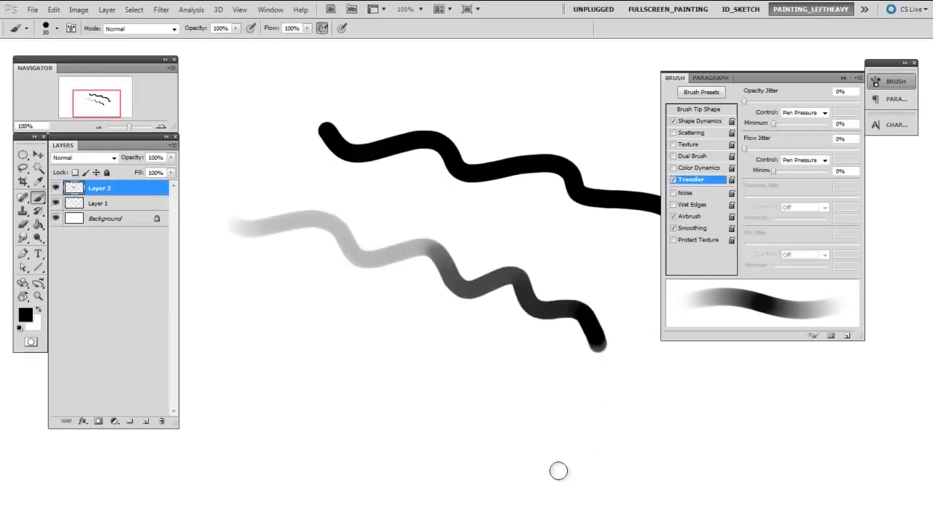
mouse_move(554, 474)
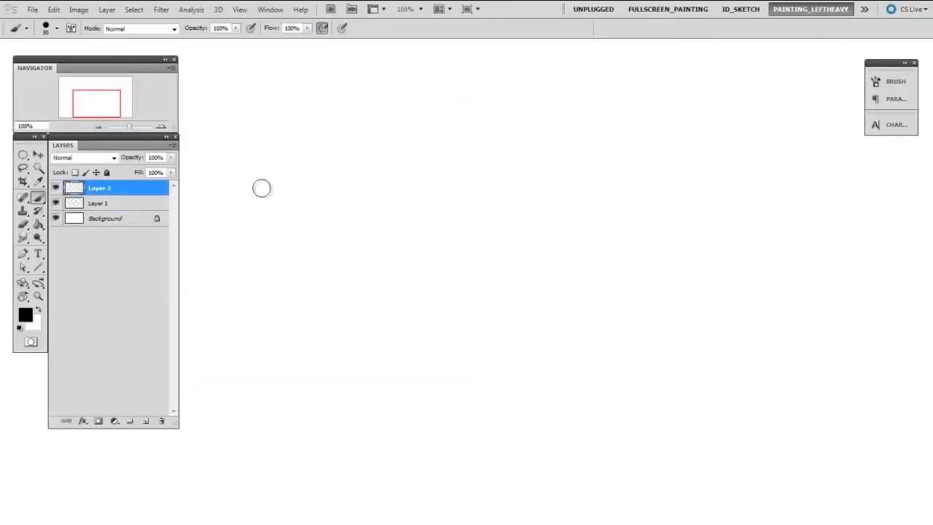
Step: Paint one solid black wavy stroke across the blank canvas
left_click_drag(318, 130, 729, 274)
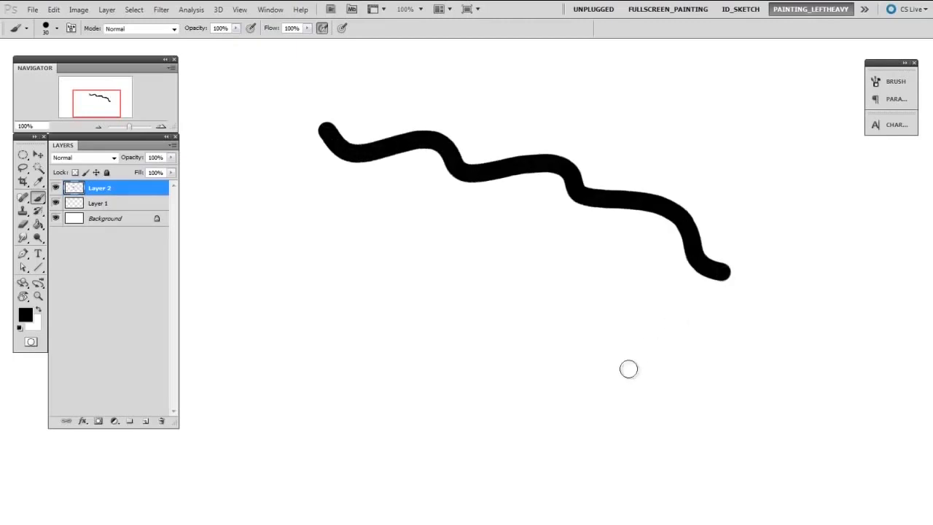
mouse_move(628, 369)
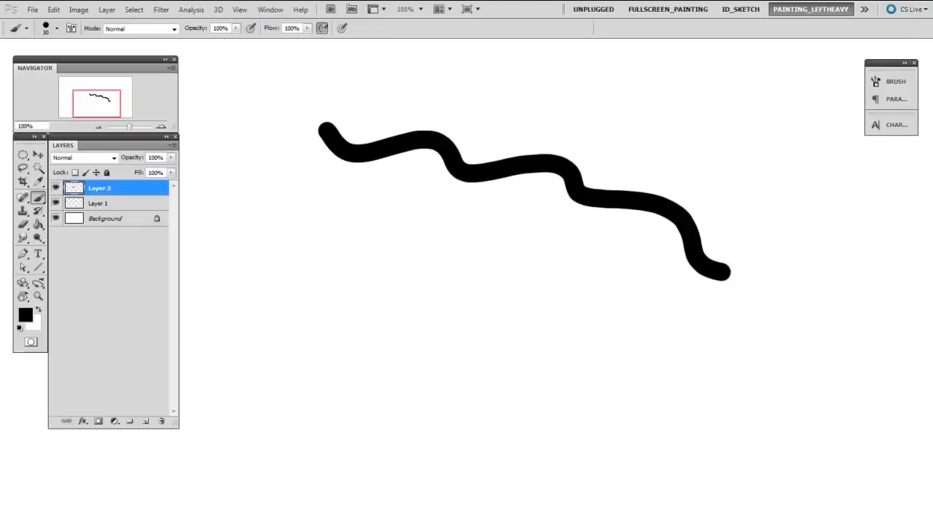
Step: Show the Brush panel via the Window menu, enable Transfer, and paint a stroke fading to black
left_click(271, 9)
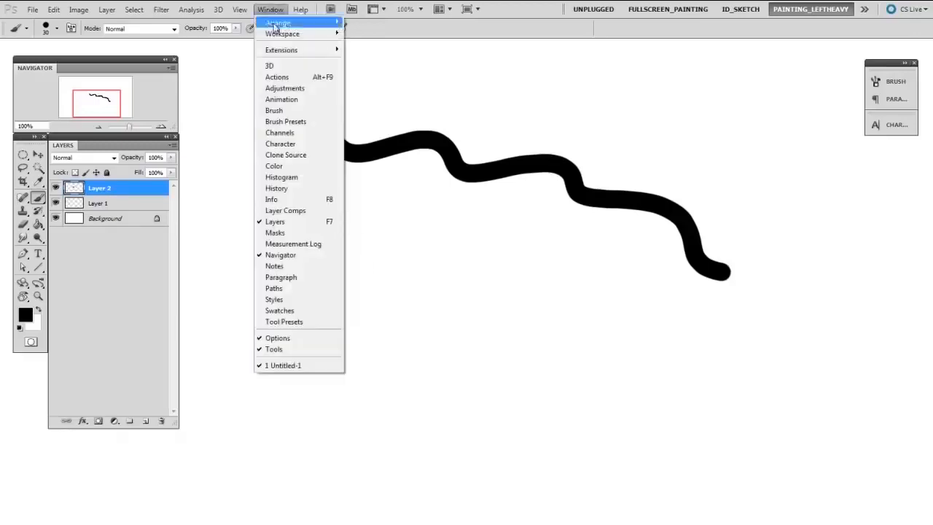
left_click(274, 111)
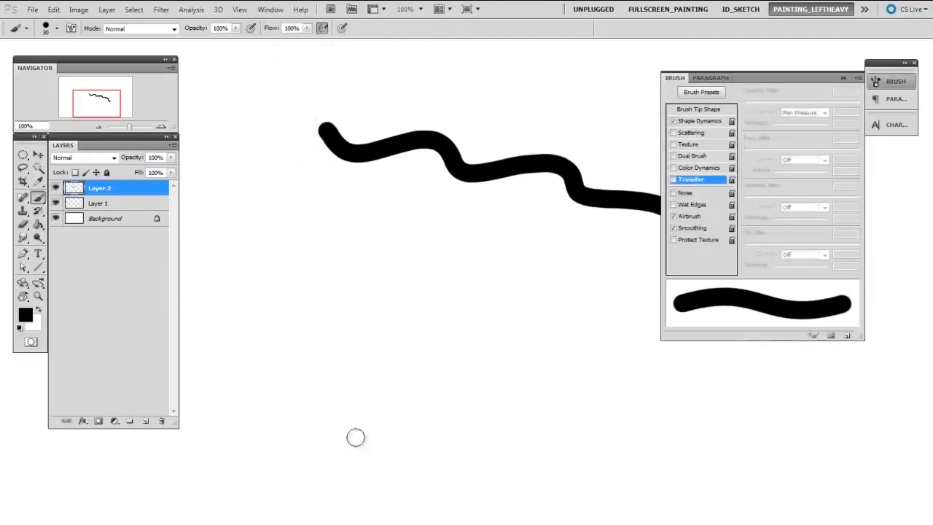
mouse_move(390, 391)
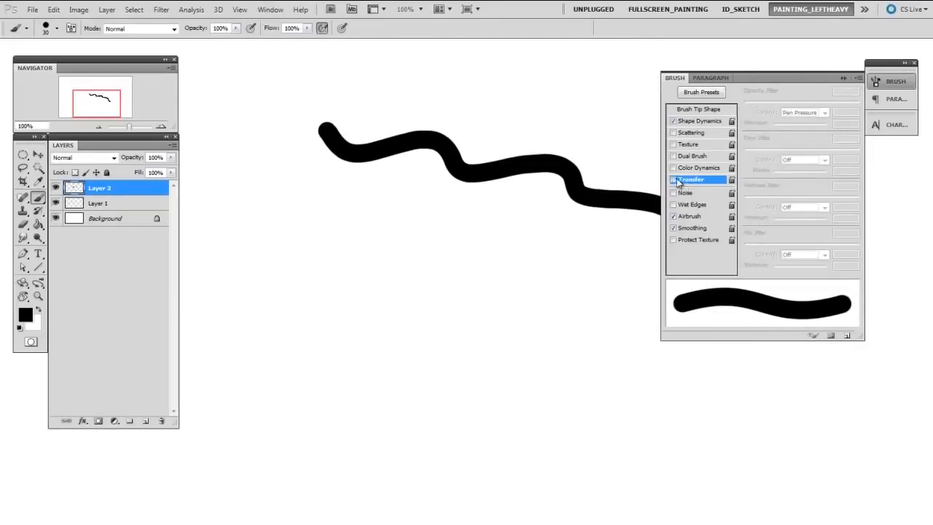
left_click(673, 180)
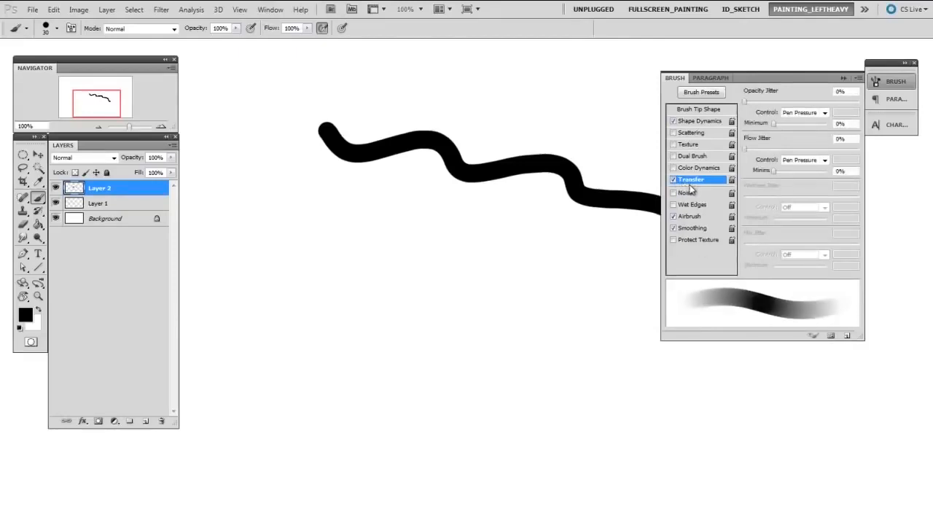
left_click_drag(234, 226, 605, 347)
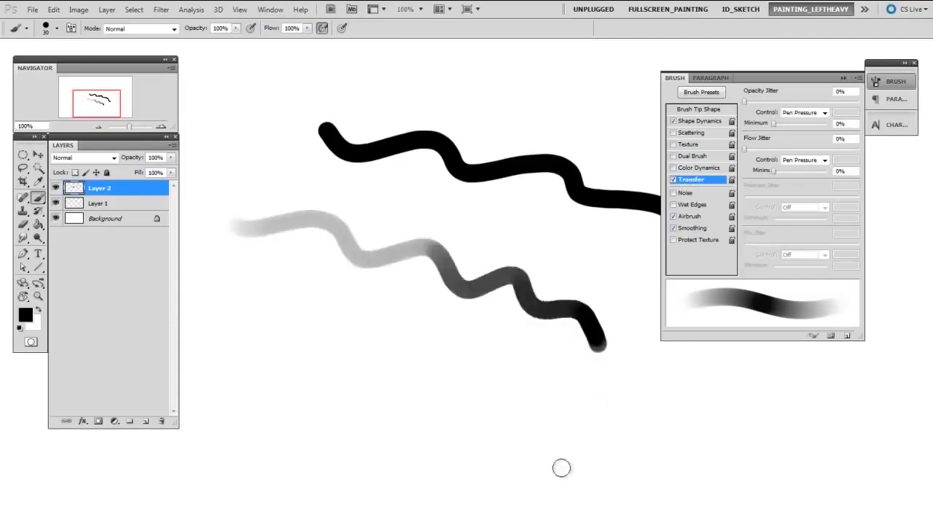
mouse_move(557, 472)
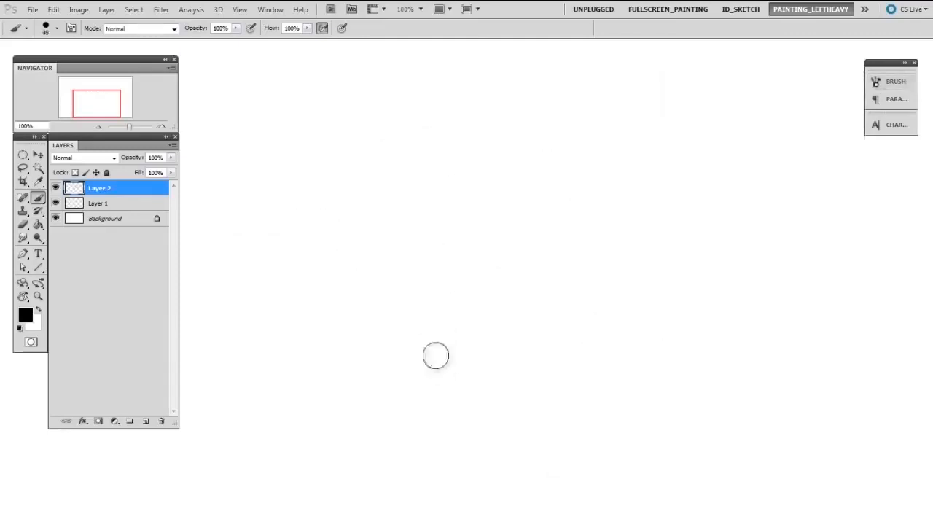
mouse_move(265, 177)
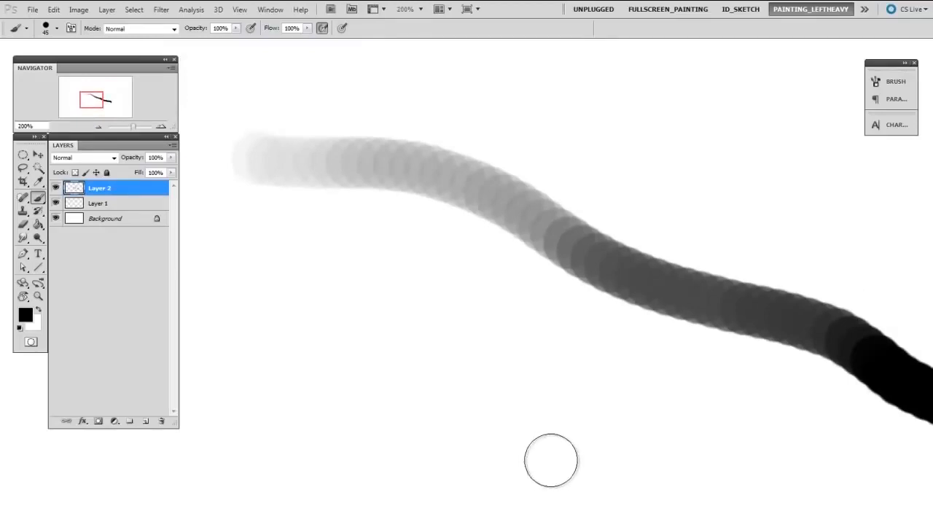
mouse_move(545, 469)
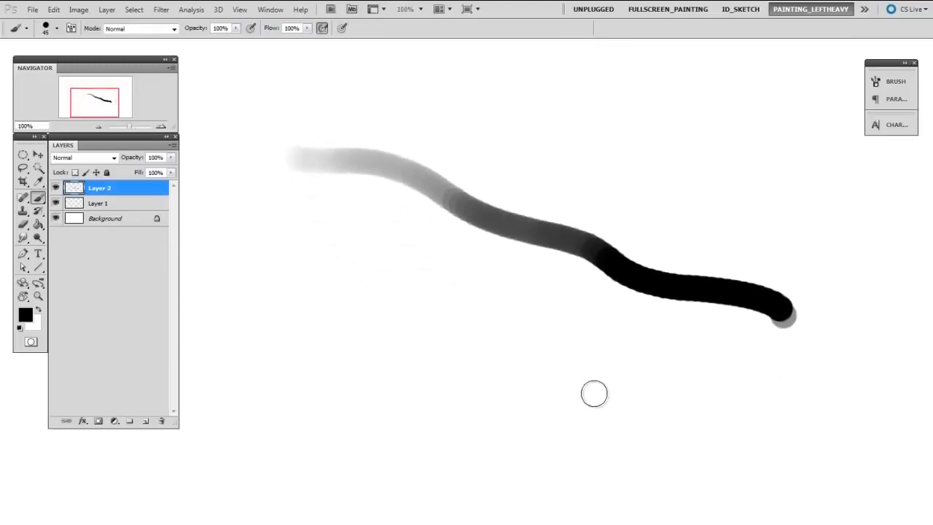
Step: Lower Brush Tip Shape spacing to 7% and paint a smooth, non-dotted fading stroke below the others
left_click(895, 82)
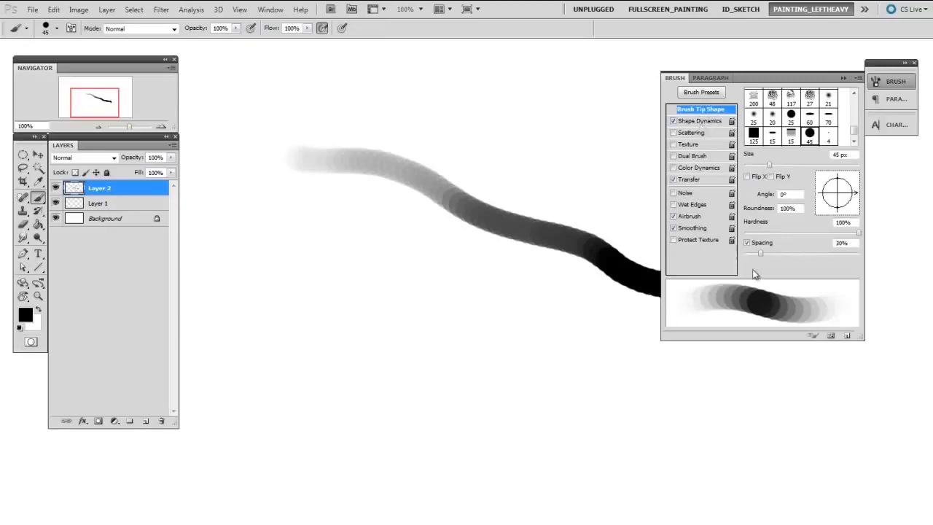
mouse_move(761, 265)
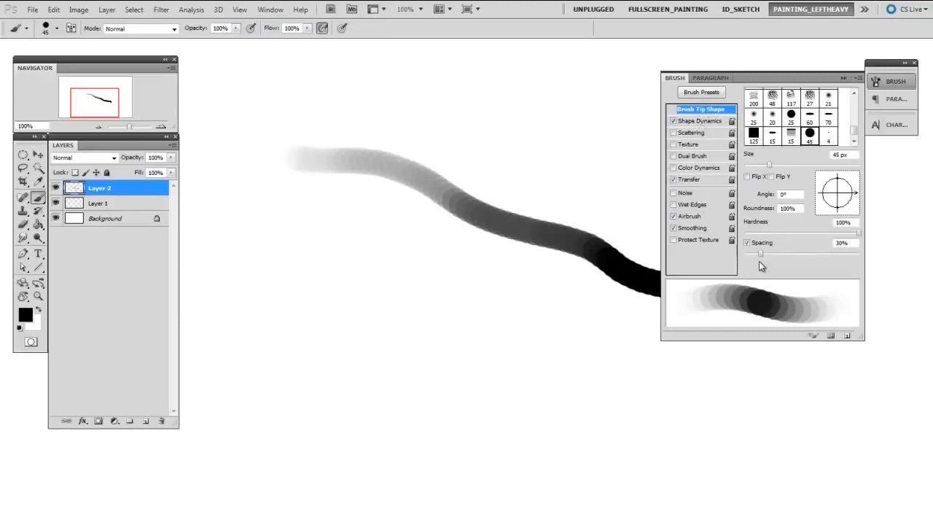
mouse_move(846, 263)
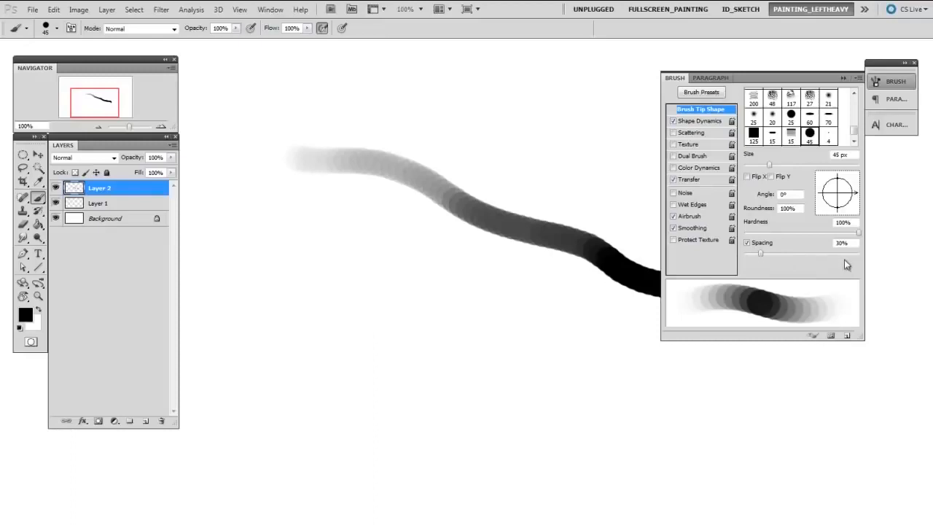
mouse_move(815, 277)
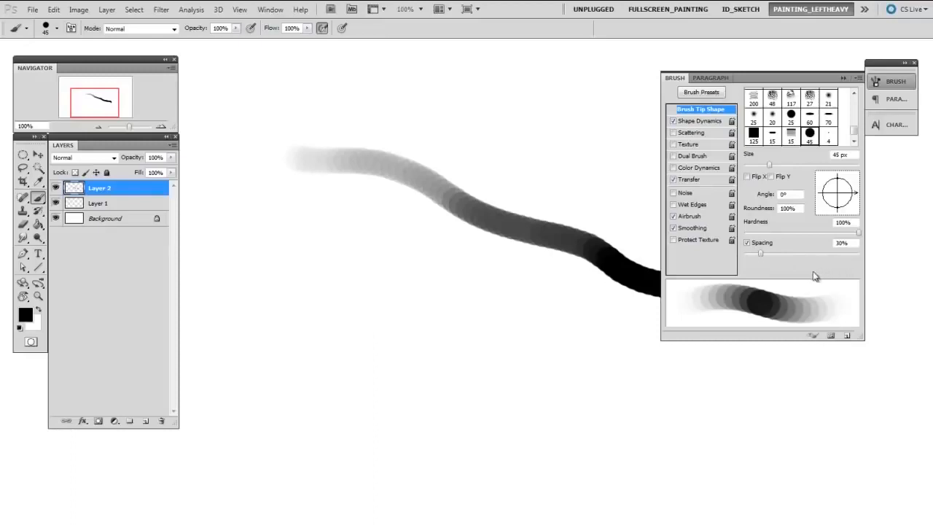
mouse_move(763, 260)
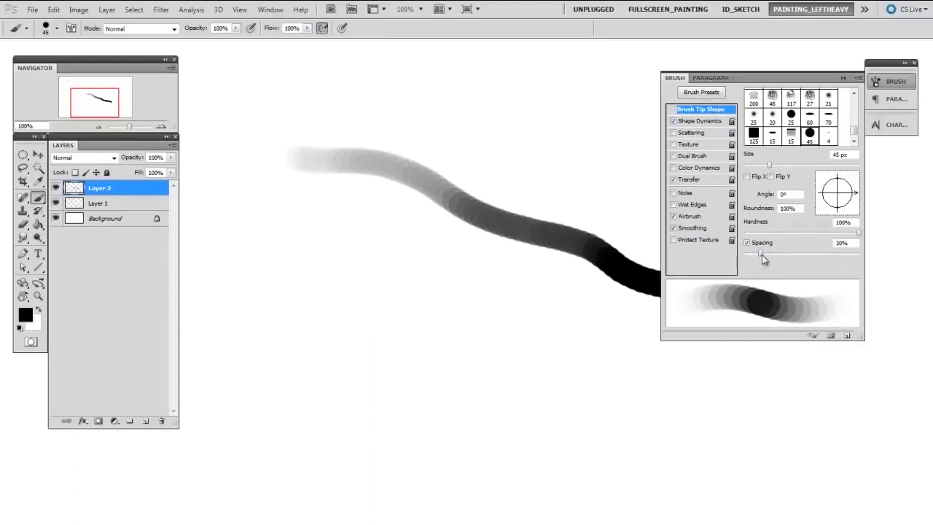
left_click_drag(763, 254, 749, 253)
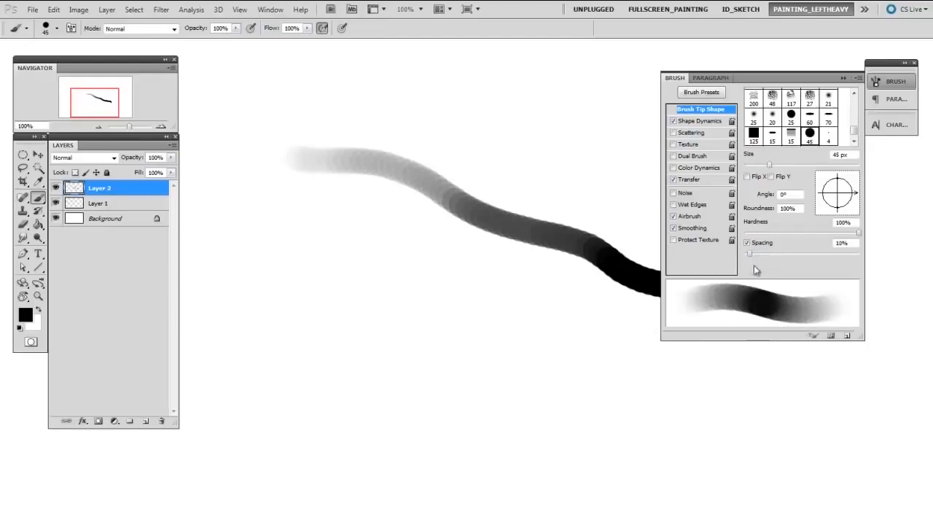
left_click_drag(770, 253, 751, 253)
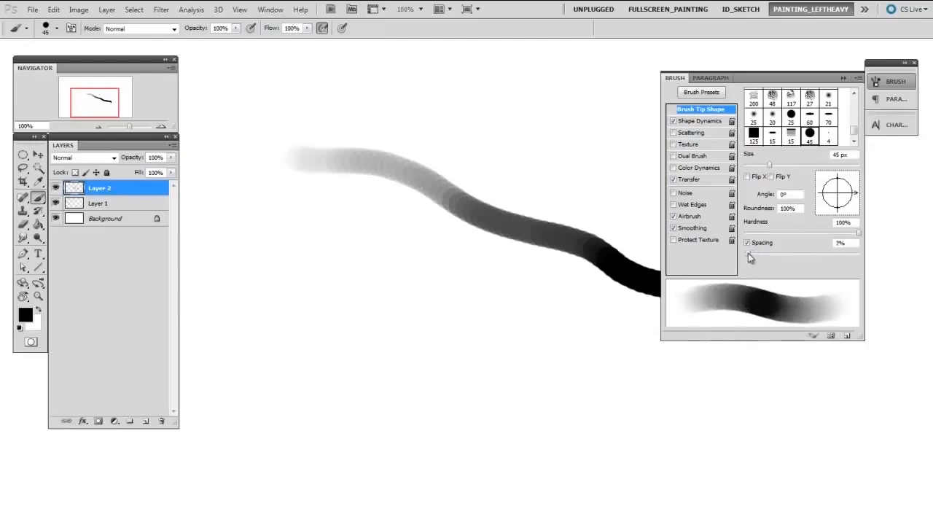
left_click_drag(755, 253, 746, 254)
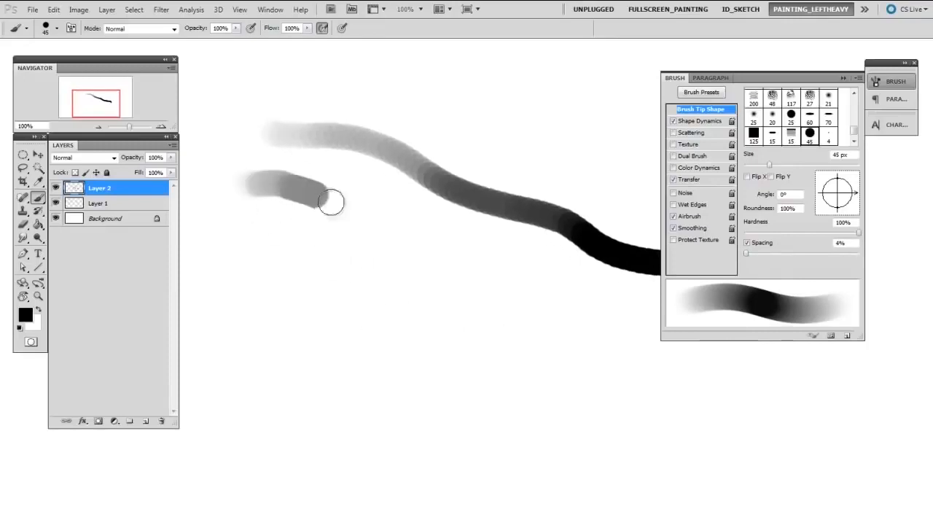
left_click_drag(329, 201, 572, 472)
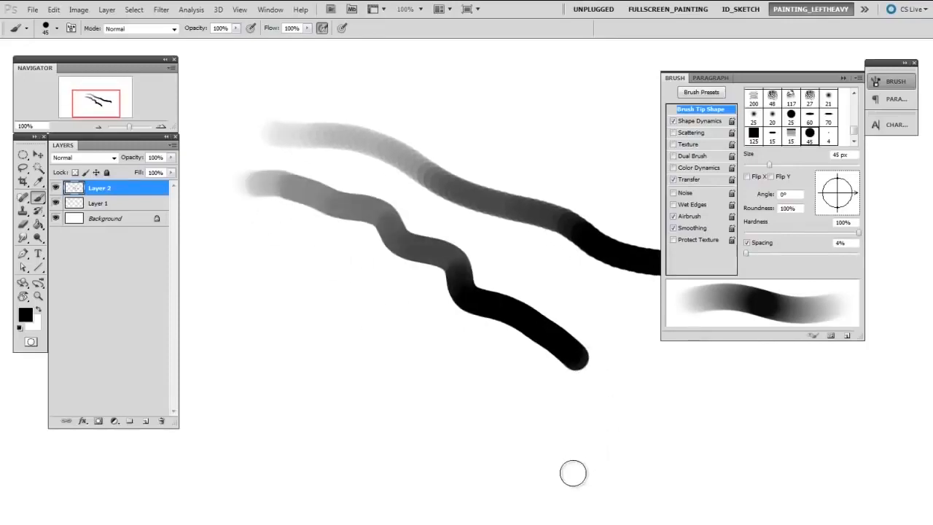
mouse_move(568, 478)
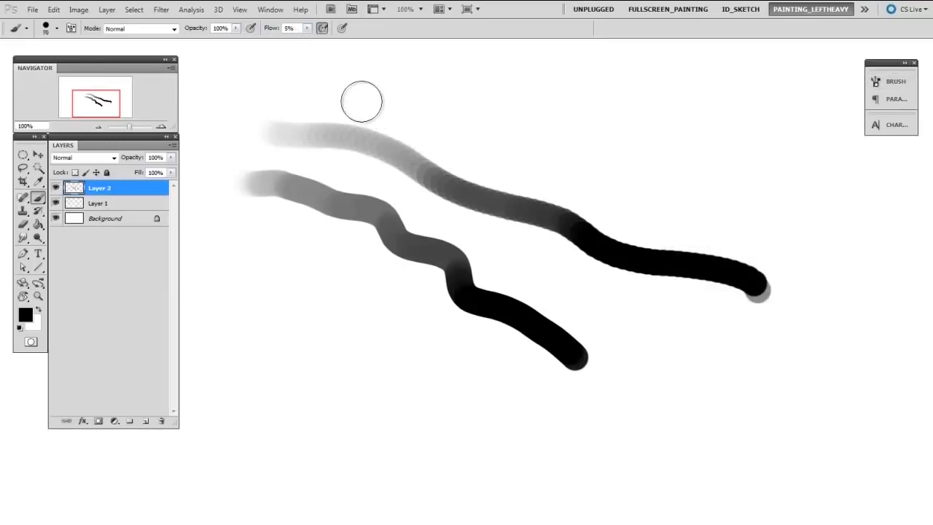
Step: Build up overlapping soft low-flow strokes over the lines, then adjust spacing in the Brush panel
left_click_drag(361, 101, 492, 271)
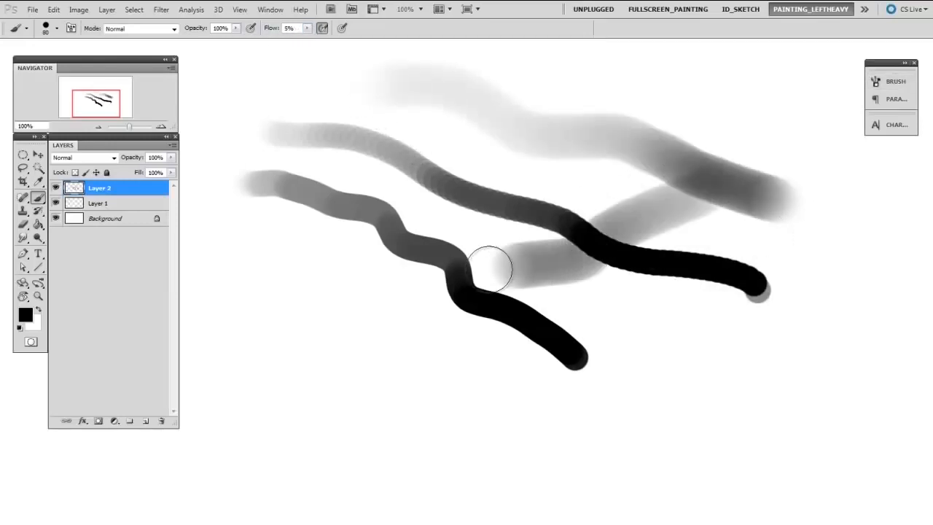
left_click_drag(492, 270, 522, 354)
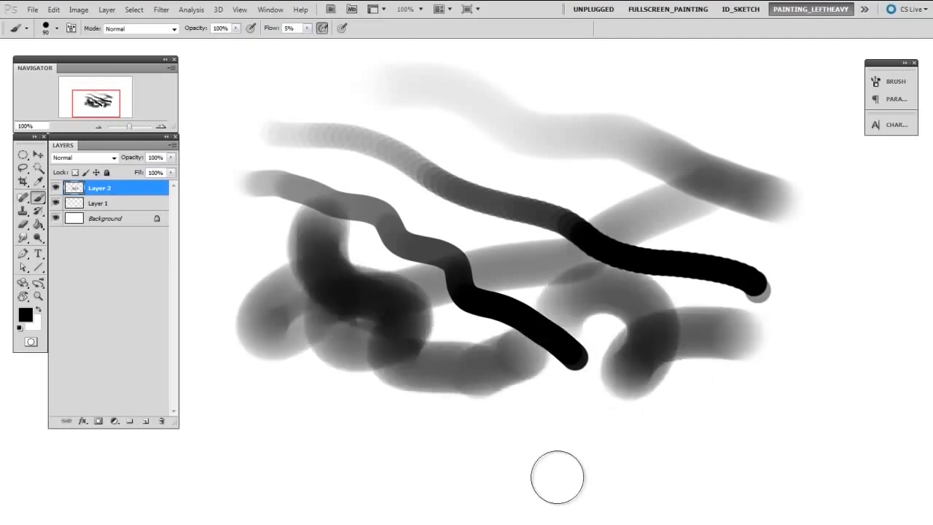
left_click(891, 81)
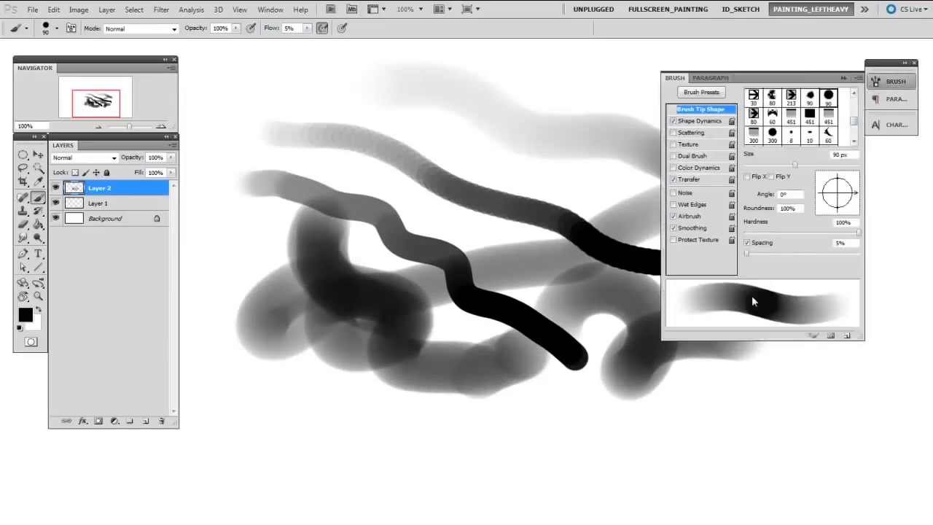
left_click_drag(747, 253, 765, 254)
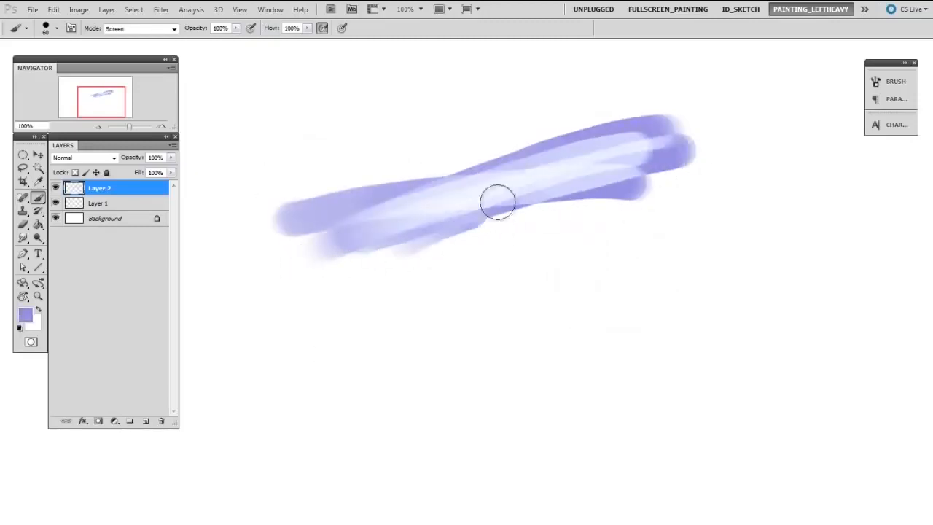
Step: Paint a purple Screen-mode stroke over the earlier ones and confirm the purple colour
left_click_drag(498, 202, 707, 188)
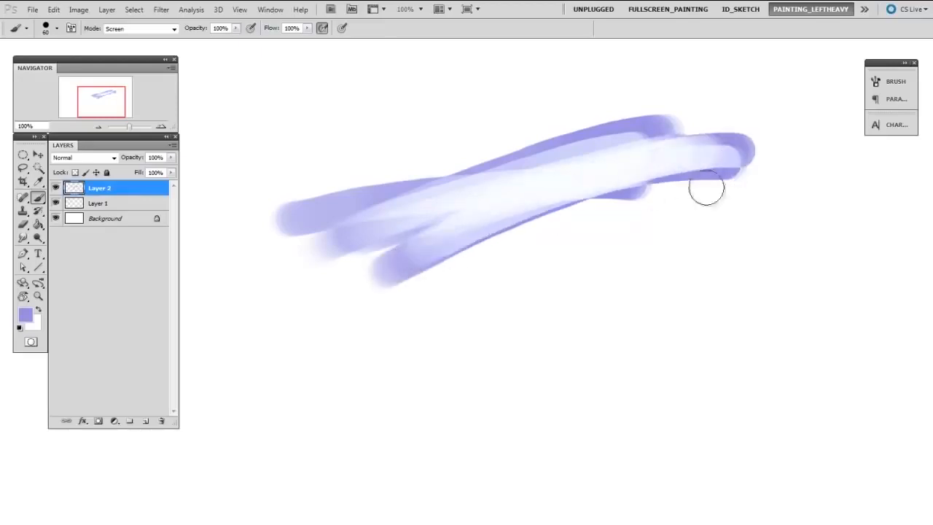
mouse_move(551, 360)
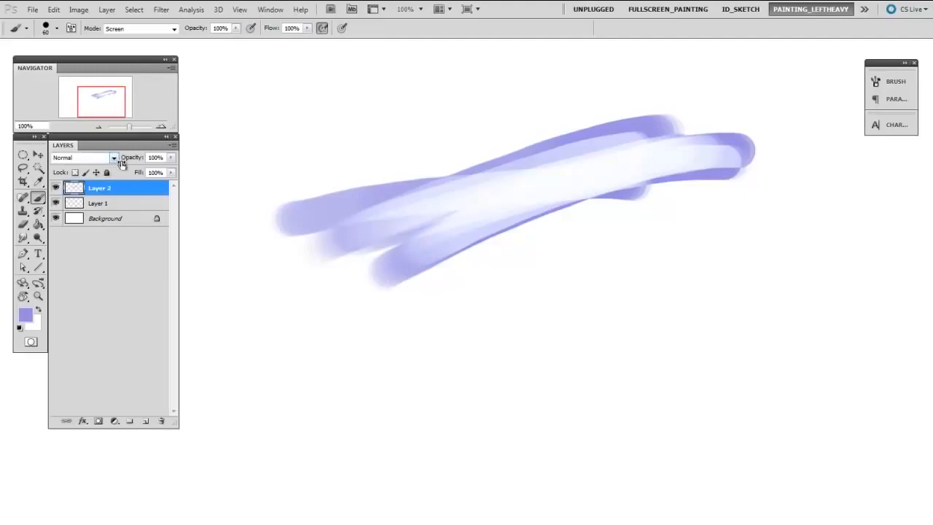
mouse_move(280, 484)
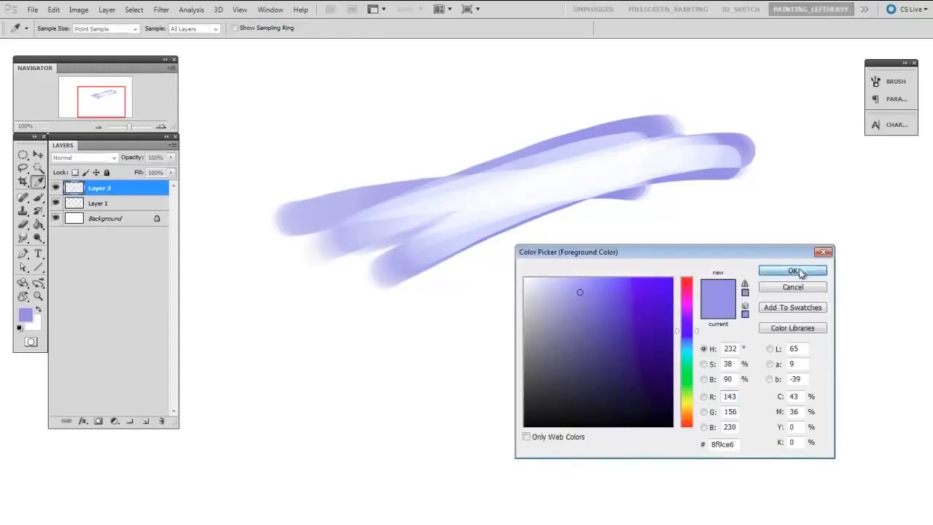
left_click(793, 270)
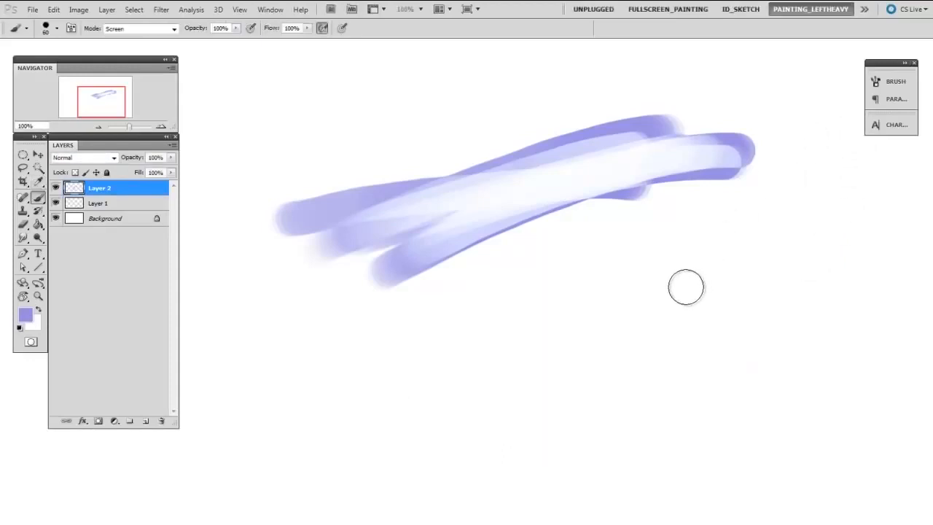
mouse_move(691, 288)
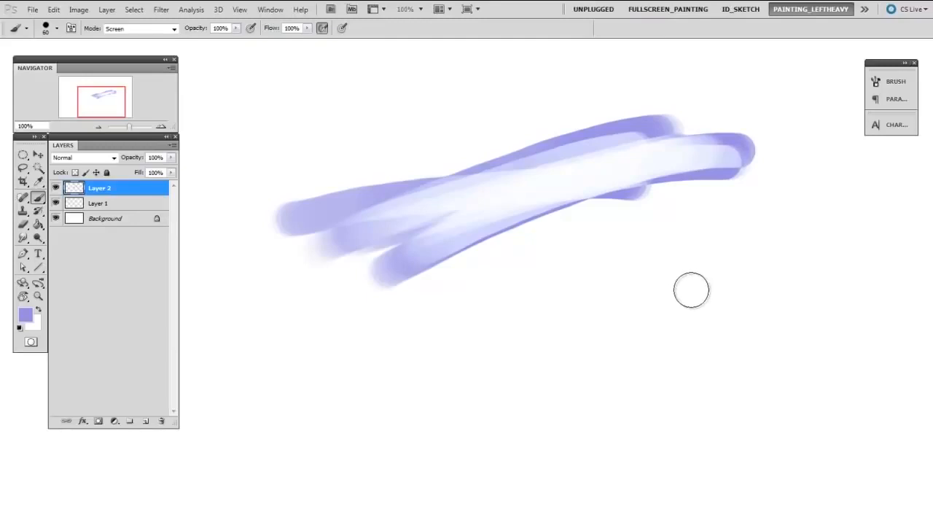
mouse_move(676, 322)
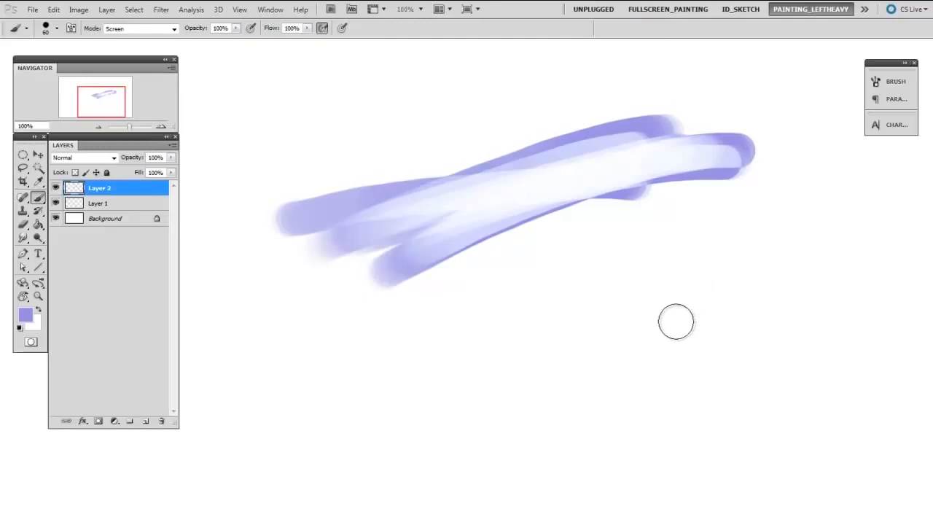
mouse_move(207, 98)
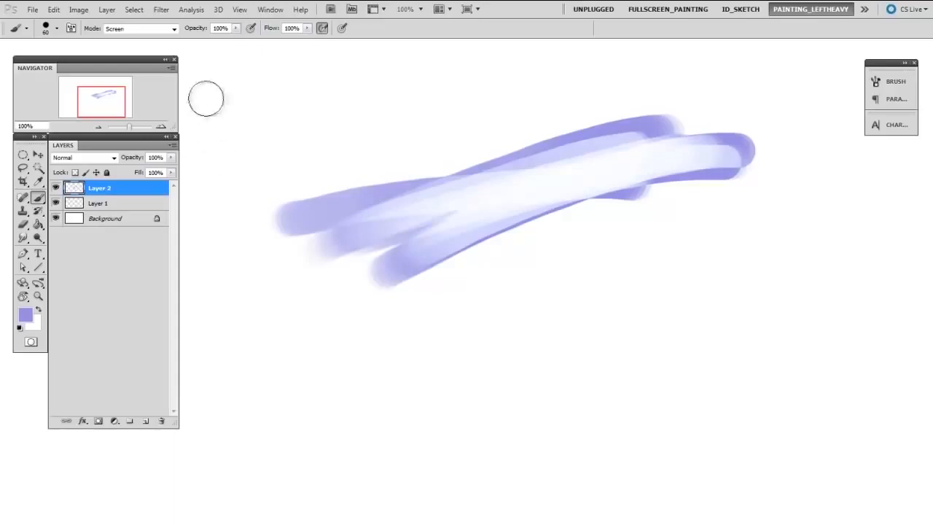
mouse_move(174, 29)
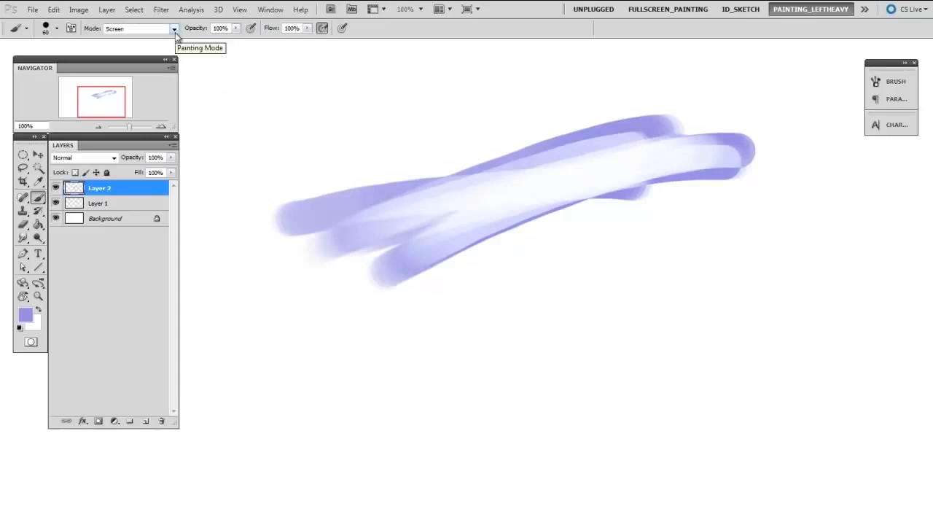
Step: Set brush blending to Normal and paint a solid purple band below the upper strokes
left_click(173, 29)
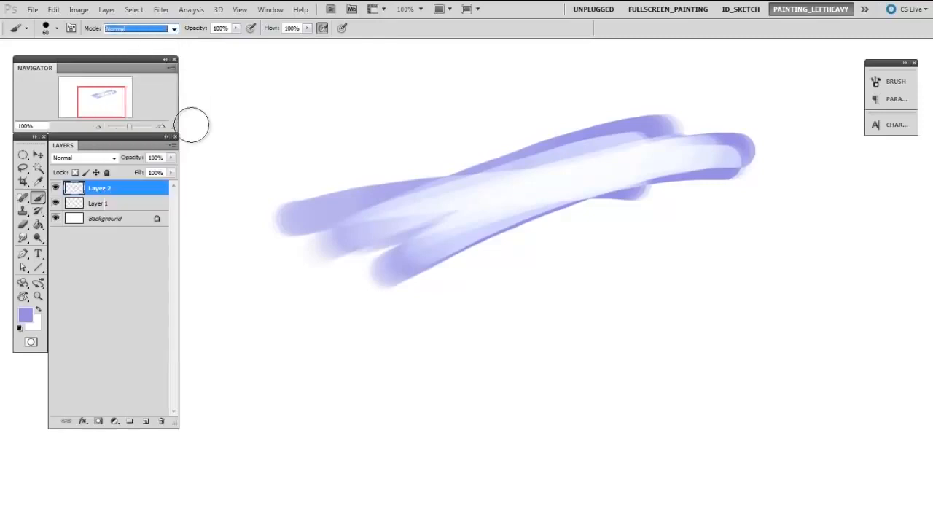
mouse_move(455, 324)
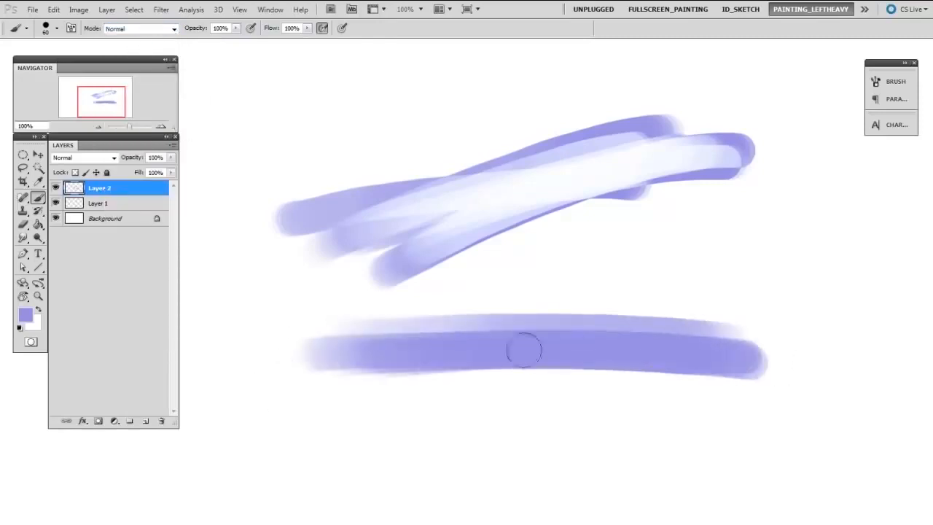
left_click_drag(525, 349, 446, 376)
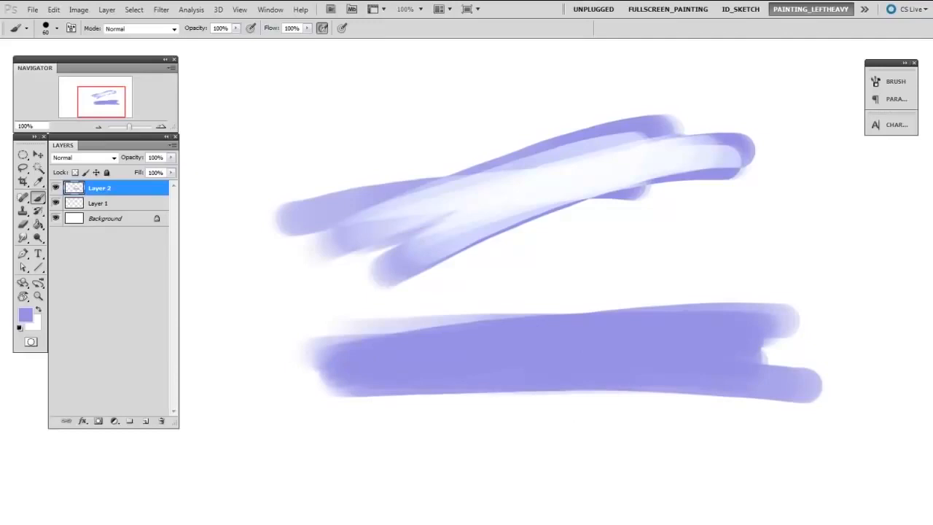
mouse_move(565, 440)
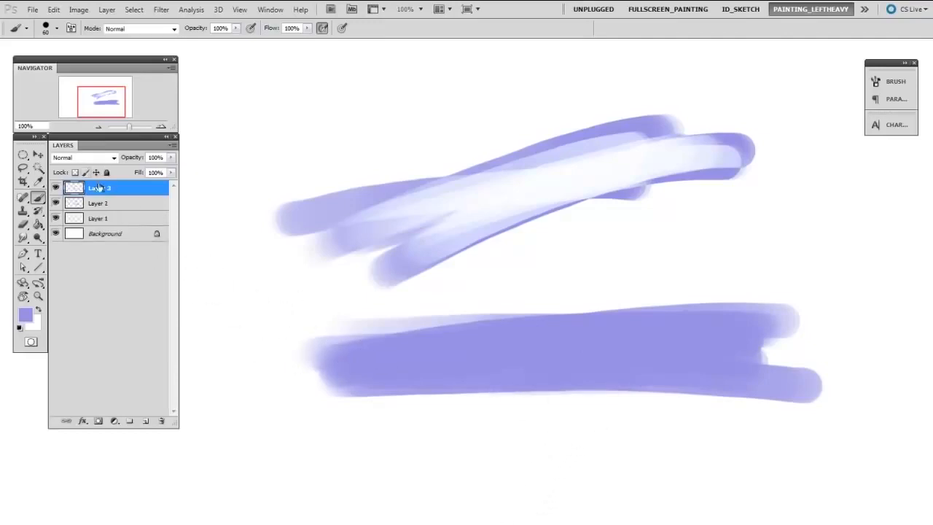
left_click(85, 157)
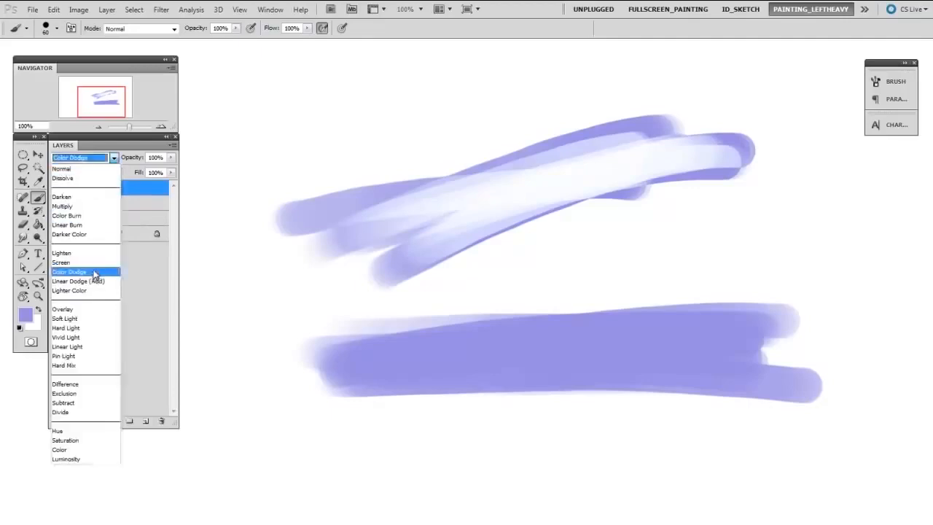
left_click(70, 271)
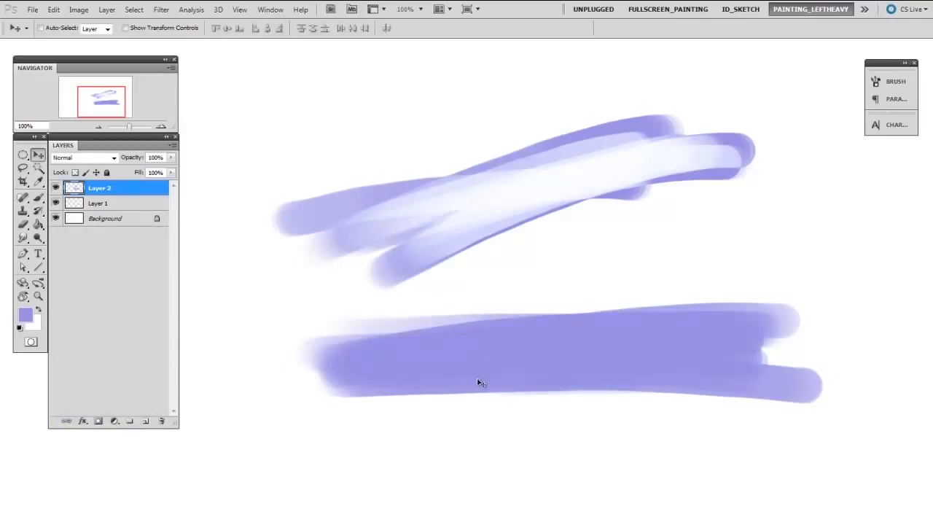
Step: Scribble solid purple over the upper strokes with the brush, then switch its mode to Overlay
left_click(24, 199)
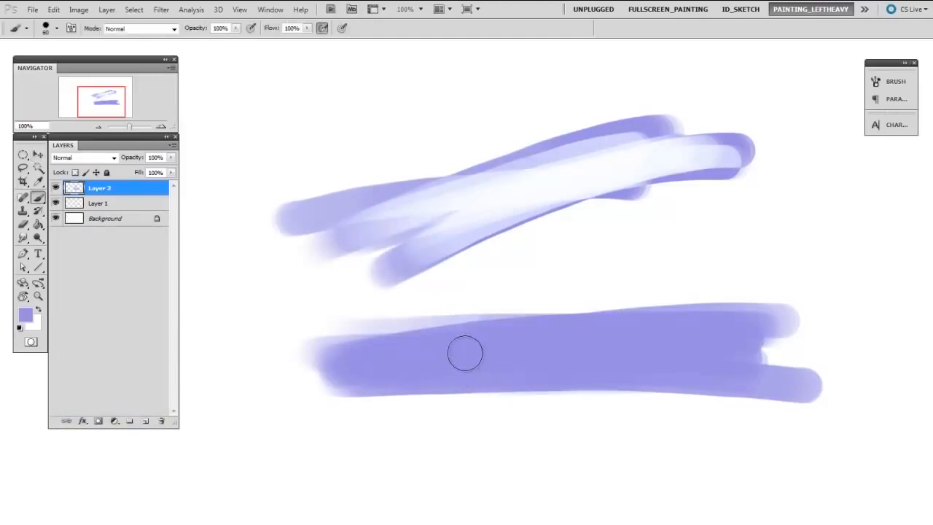
left_click_drag(467, 354, 576, 201)
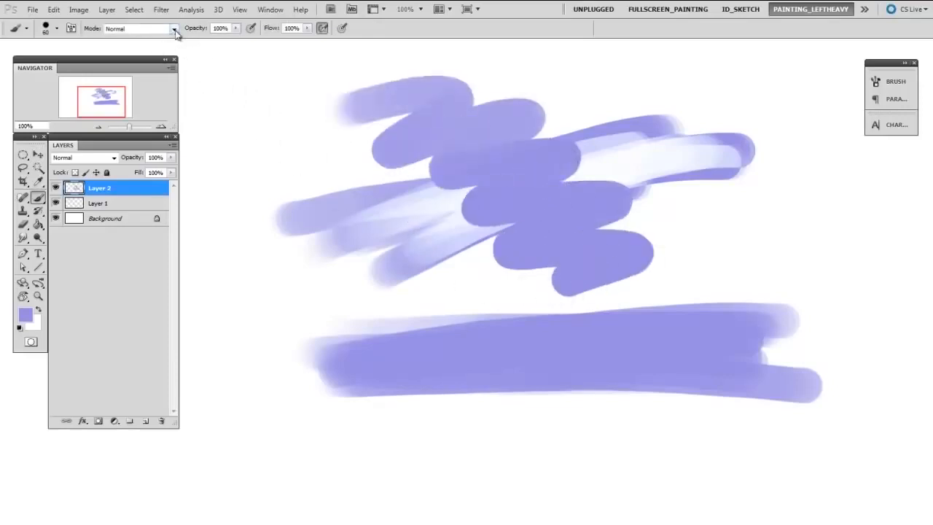
left_click(173, 29)
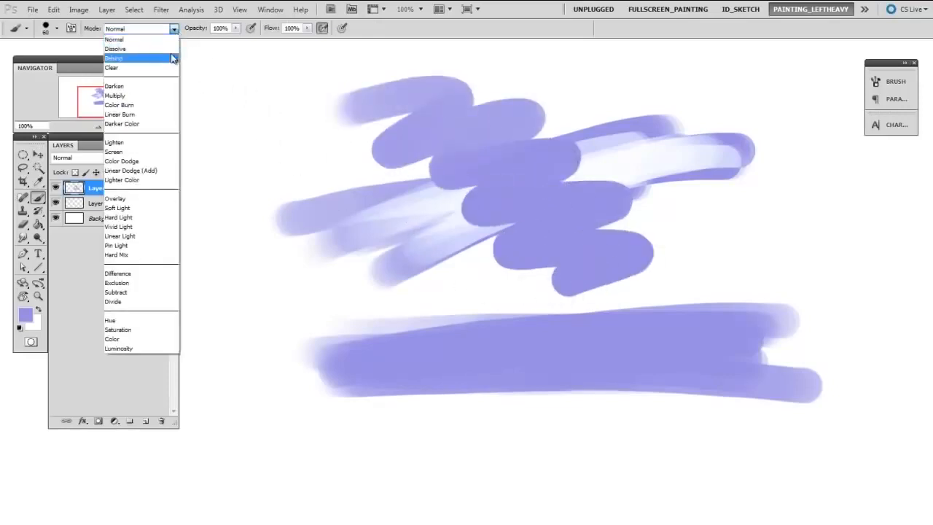
left_click(113, 198)
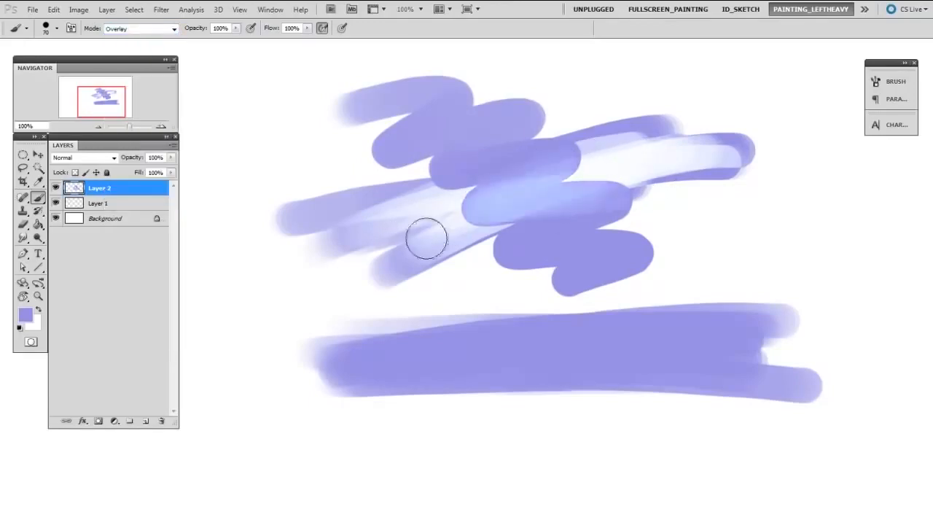
Step: Paint Overlay strokes across the upper shape and down into the band, brightening the centre
left_click_drag(425, 239, 543, 95)
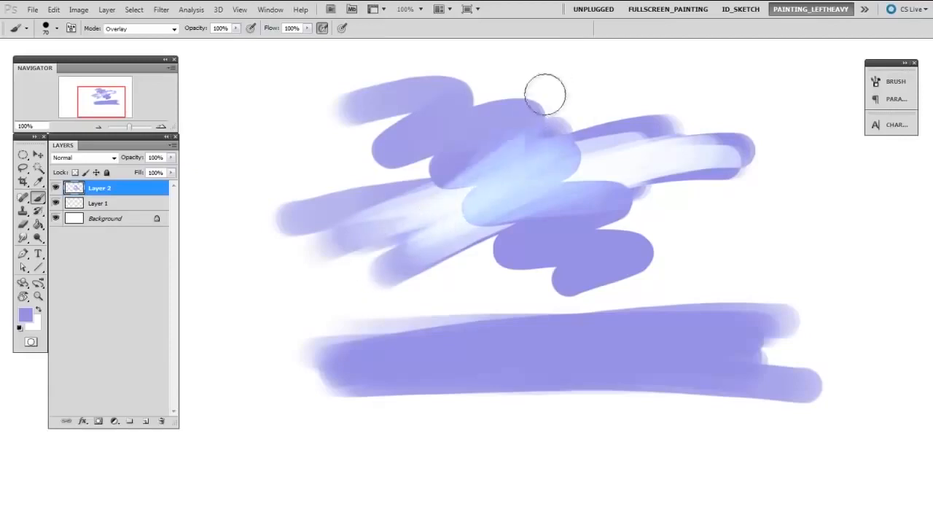
left_click_drag(542, 95, 474, 255)
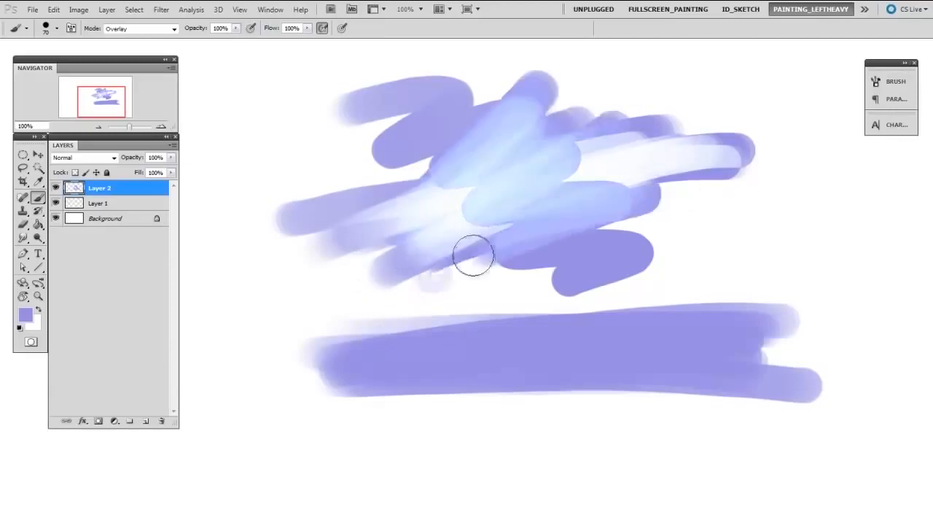
left_click_drag(474, 255, 396, 502)
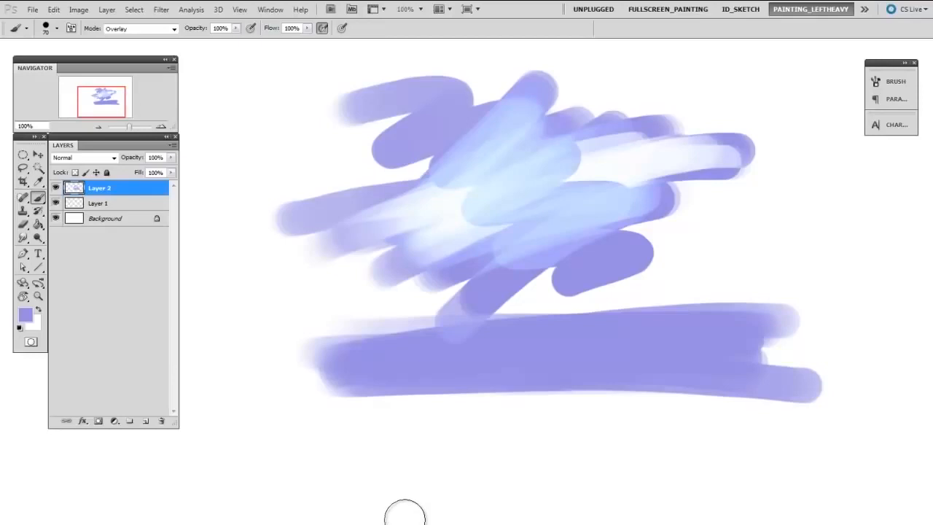
mouse_move(400, 518)
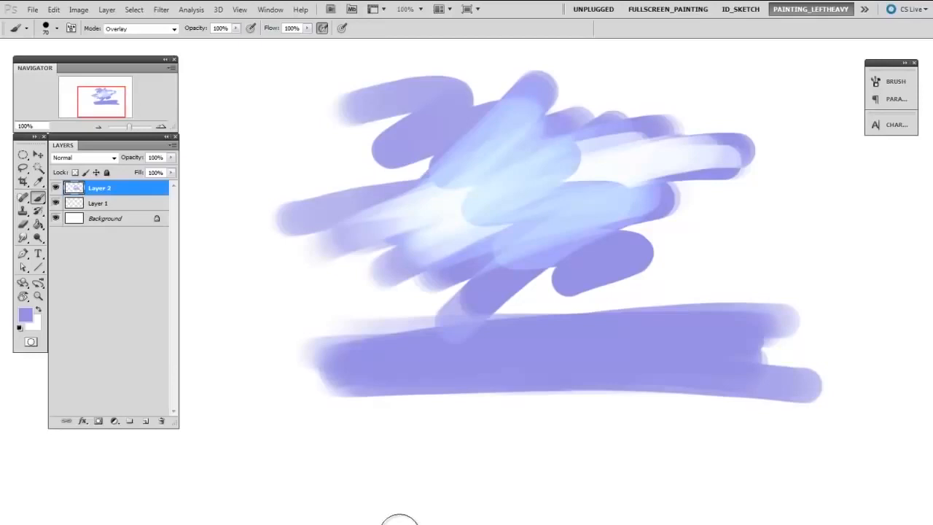
mouse_move(443, 426)
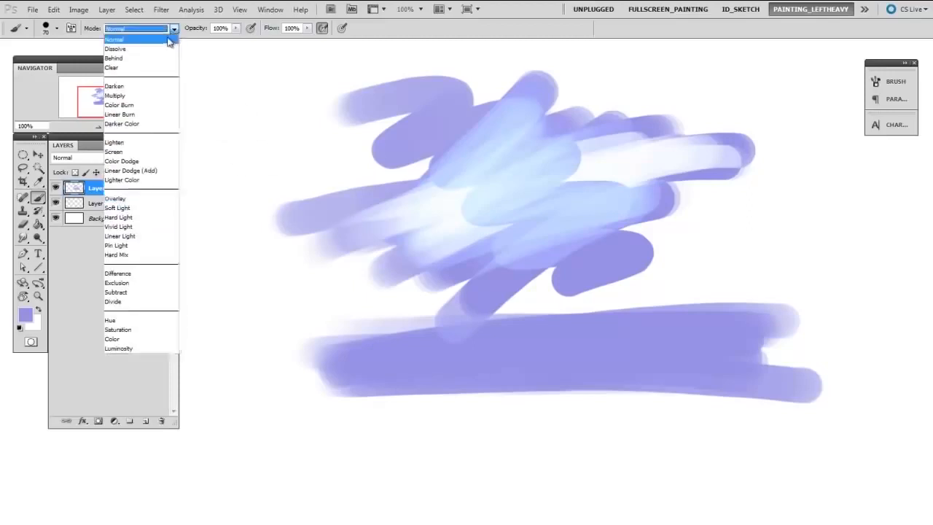
Step: Return brush blending to Normal, review the Transfer settings, and keep the mode at Normal
left_click(114, 38)
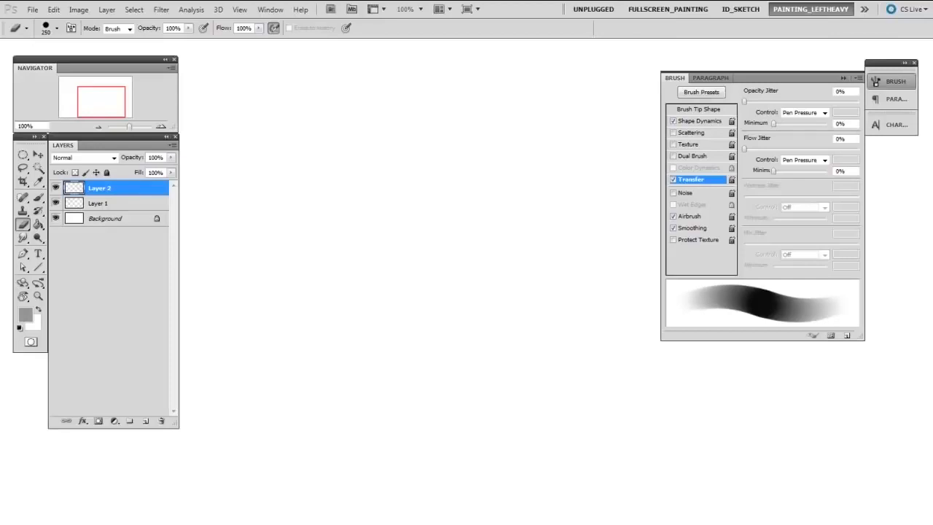
mouse_move(711, 187)
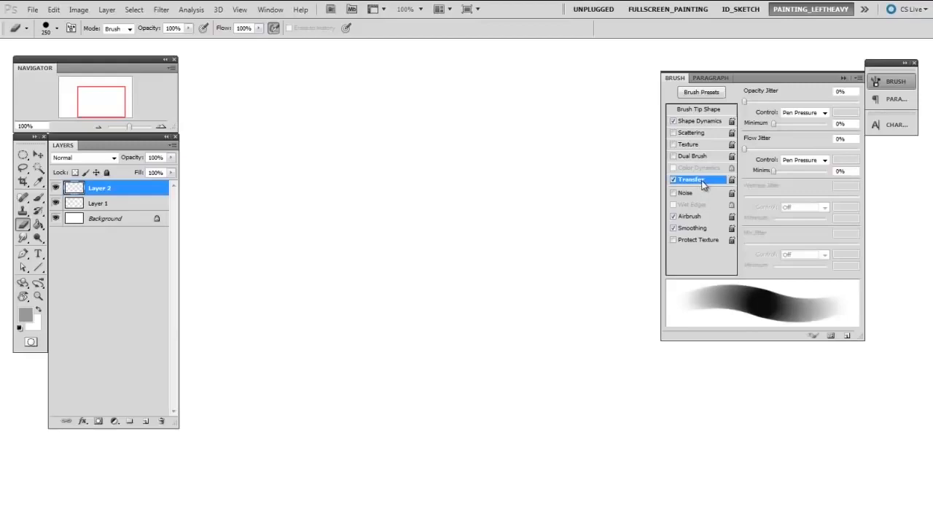
left_click(699, 108)
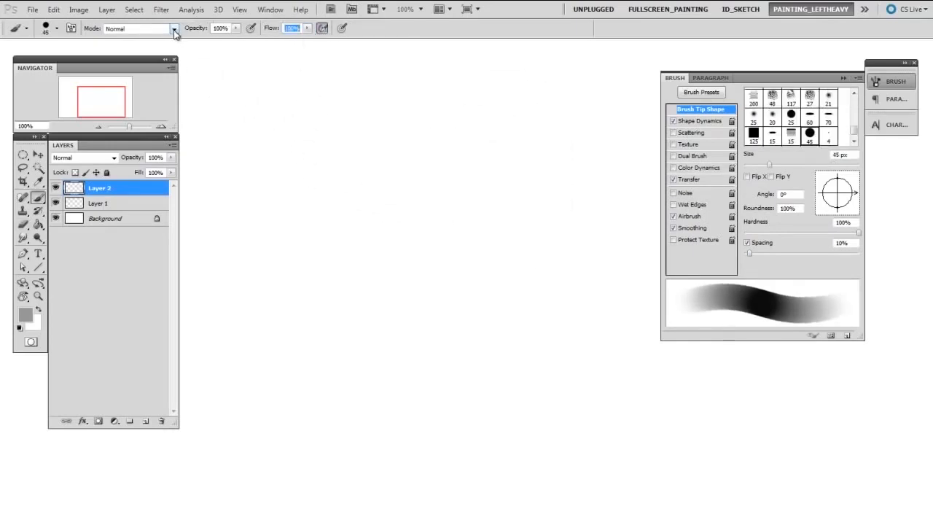
left_click(174, 29)
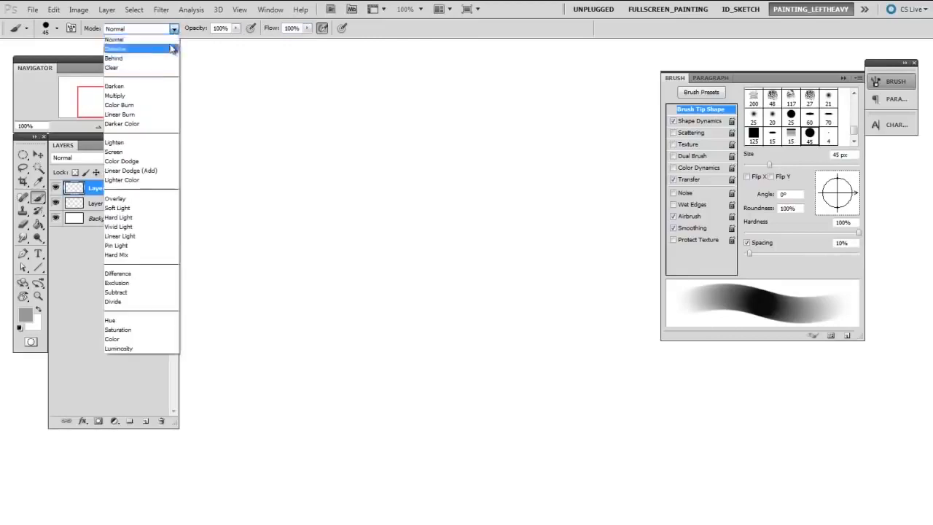
left_click(113, 39)
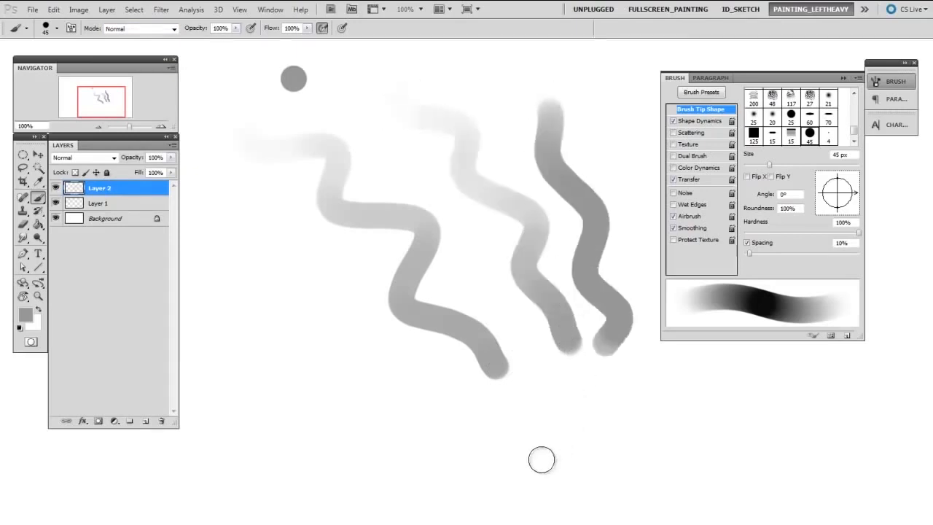
mouse_move(528, 481)
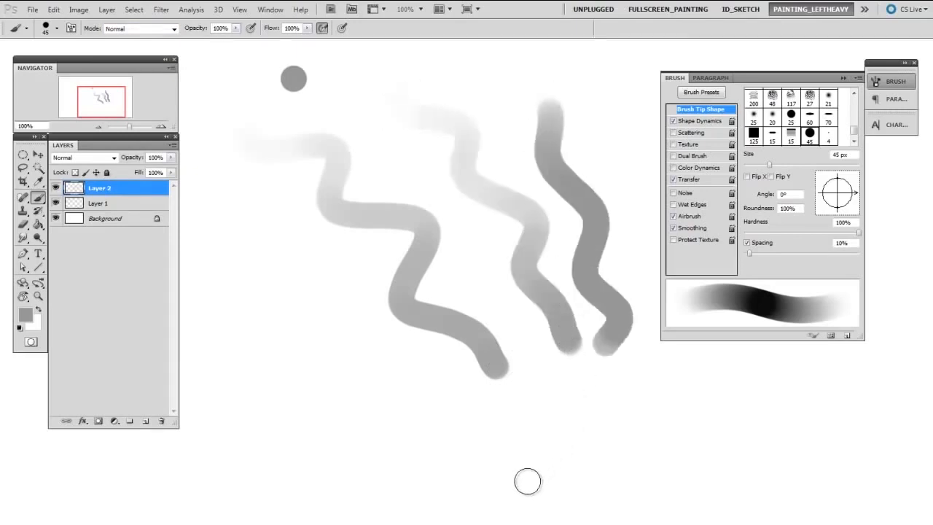